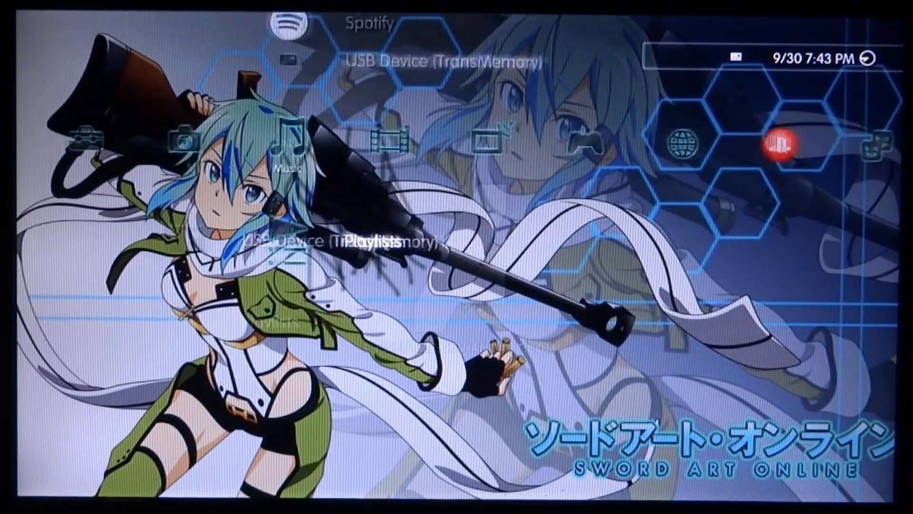
Browse the USB device's package list to the multiMAN 04.85.00 BASE .pkg.
scroll(left, 3)
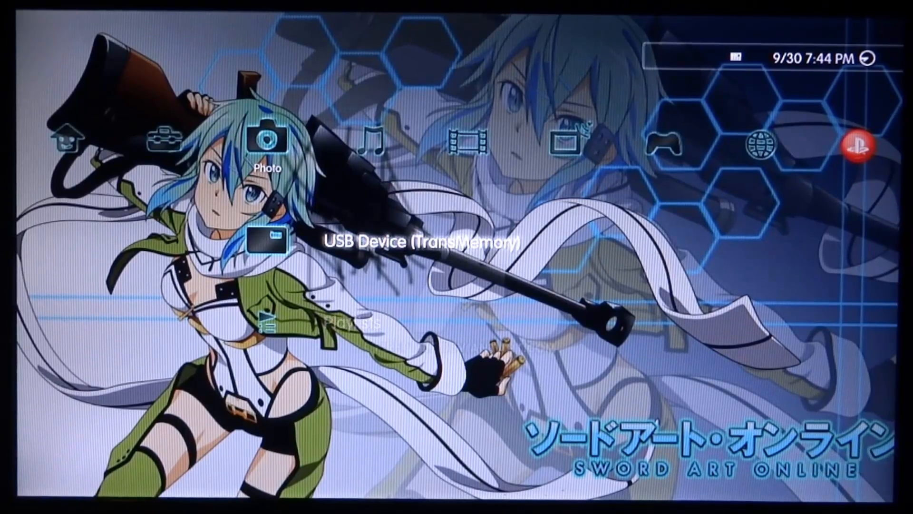
scroll(right, 3)
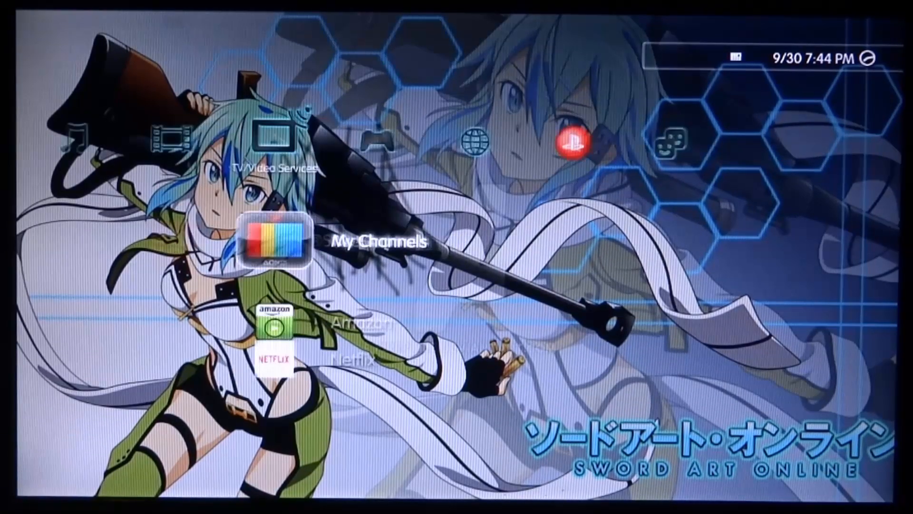
scroll(left, 3)
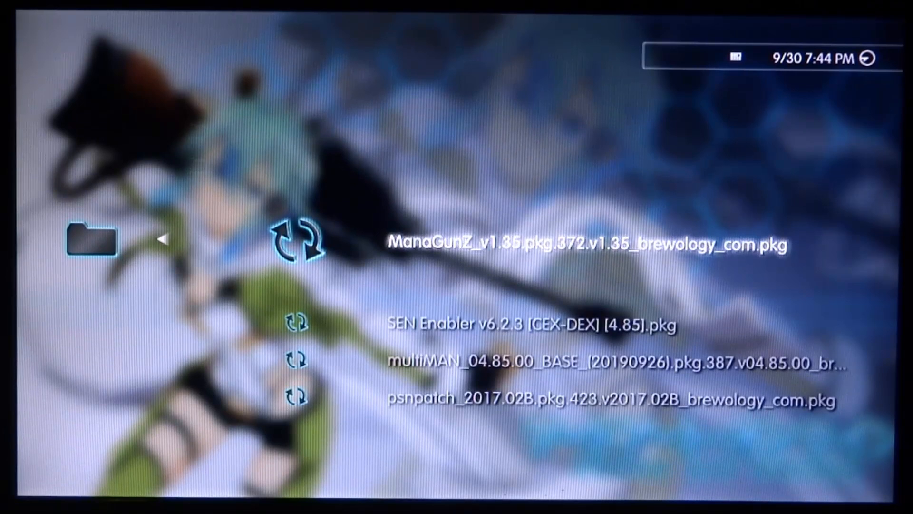
Move down to the newly installed multiMAN entry dated 9/30/2019 in the Game column.
scroll(down, 3)
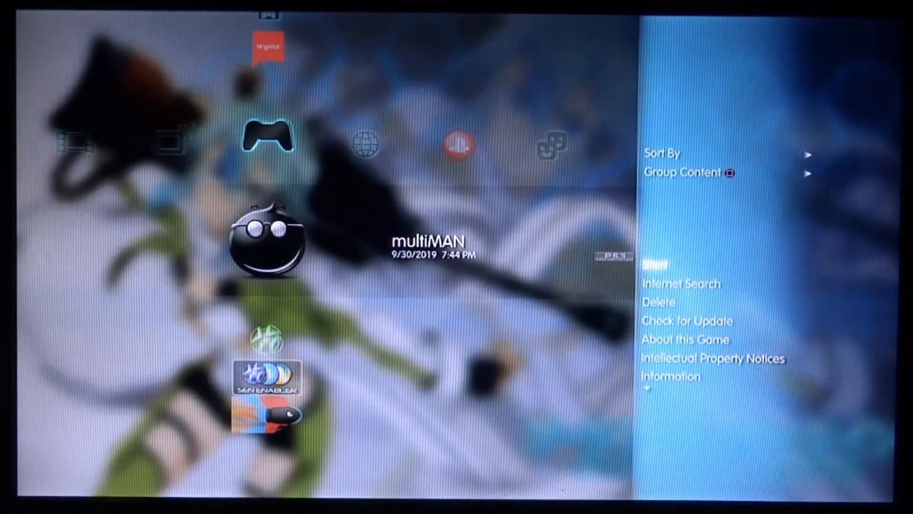
Dismiss multiMAN's options panel and launch multiMAN from the Game column.
click(671, 376)
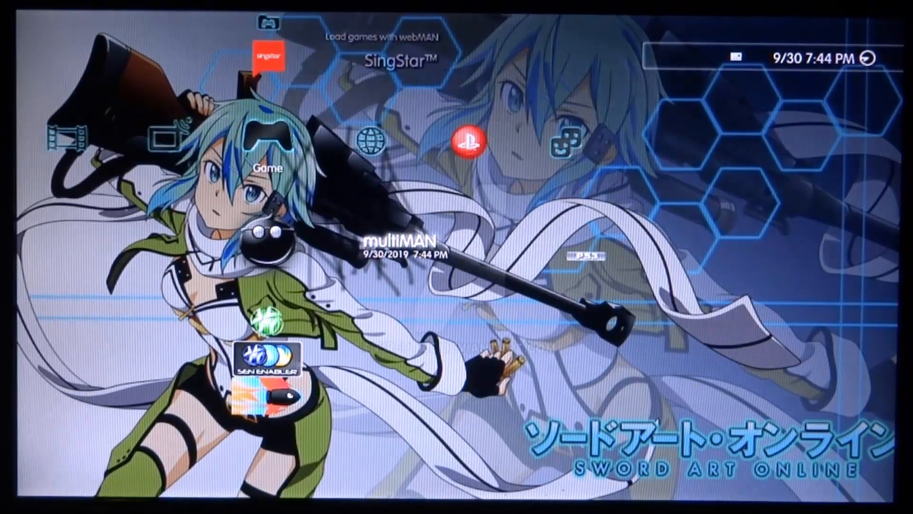
click(395, 244)
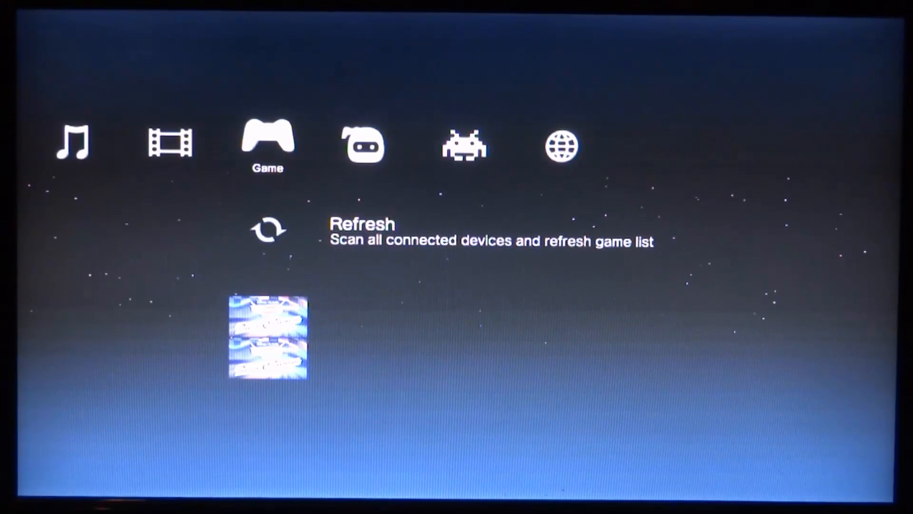
Browse multiMAN's Retro, Web and Settings columns, then land on the mmCM home column.
scroll(right, 3)
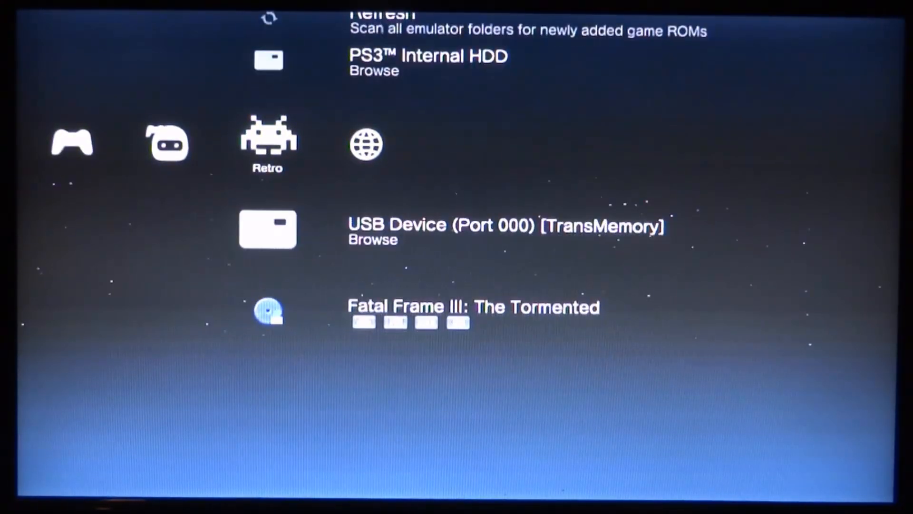
scroll(up, 3)
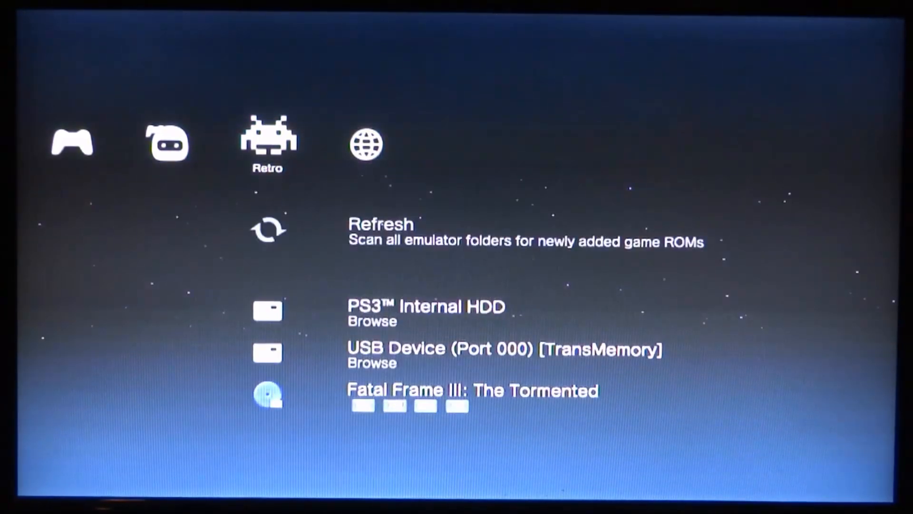
scroll(right, 3)
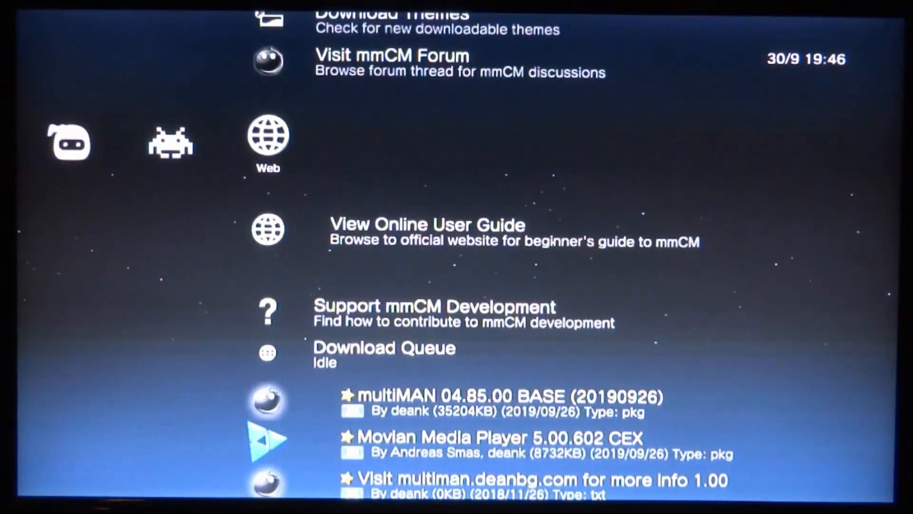
scroll(down, 3)
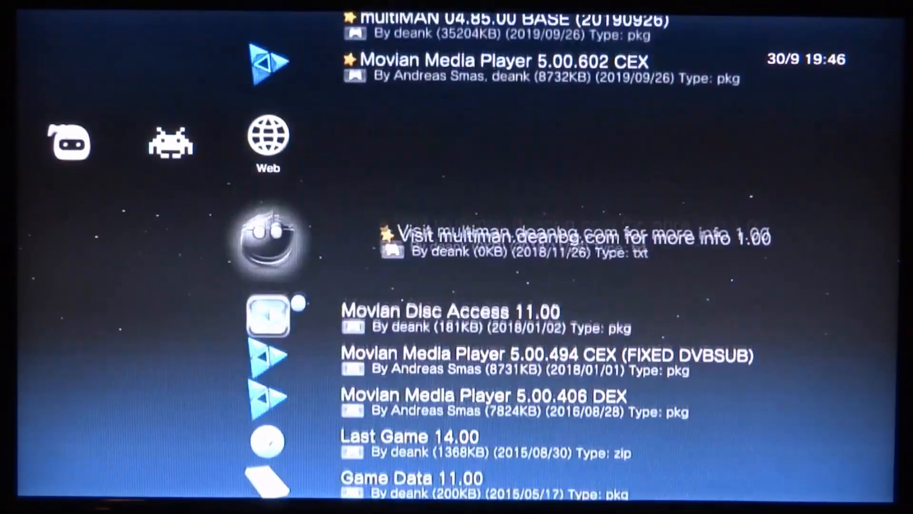
scroll(down, 3)
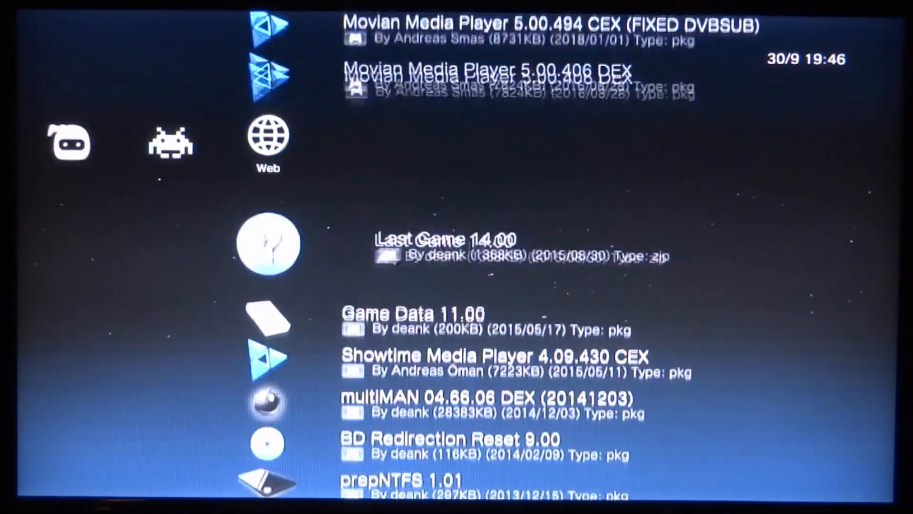
scroll(down, 3)
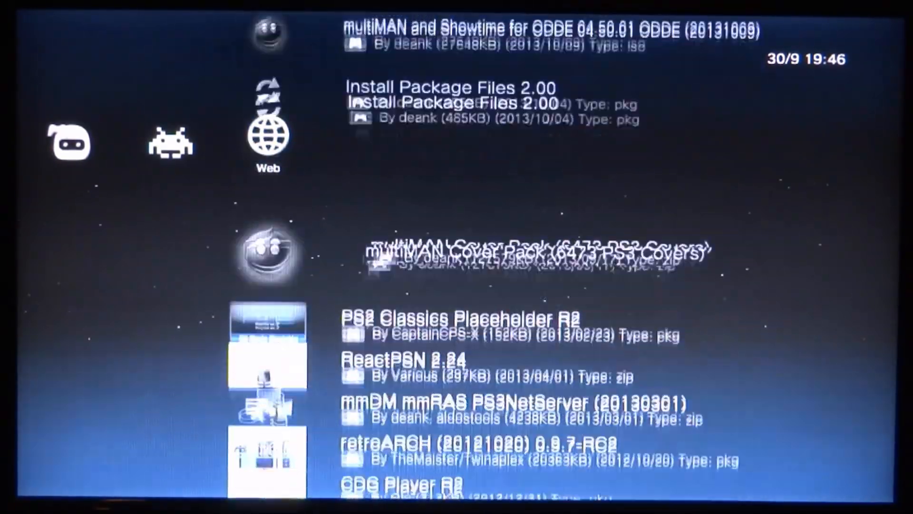
scroll(down, 3)
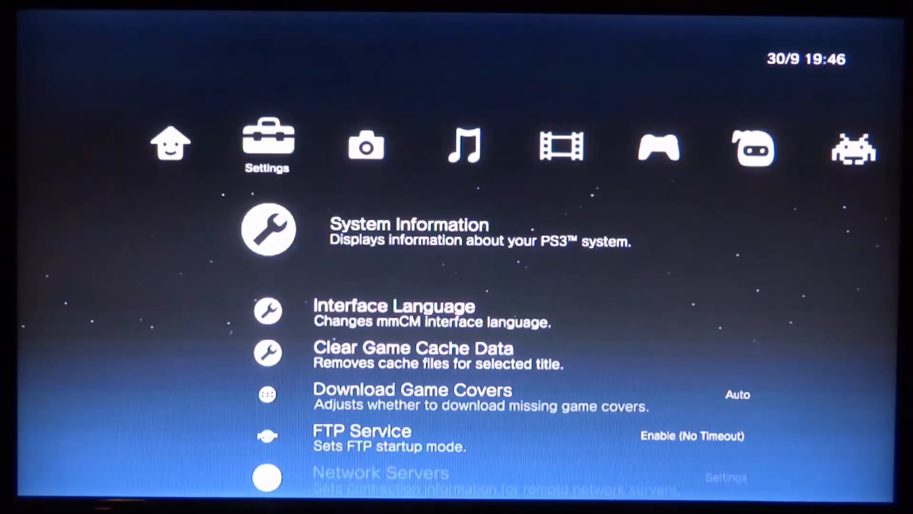
key(Left)
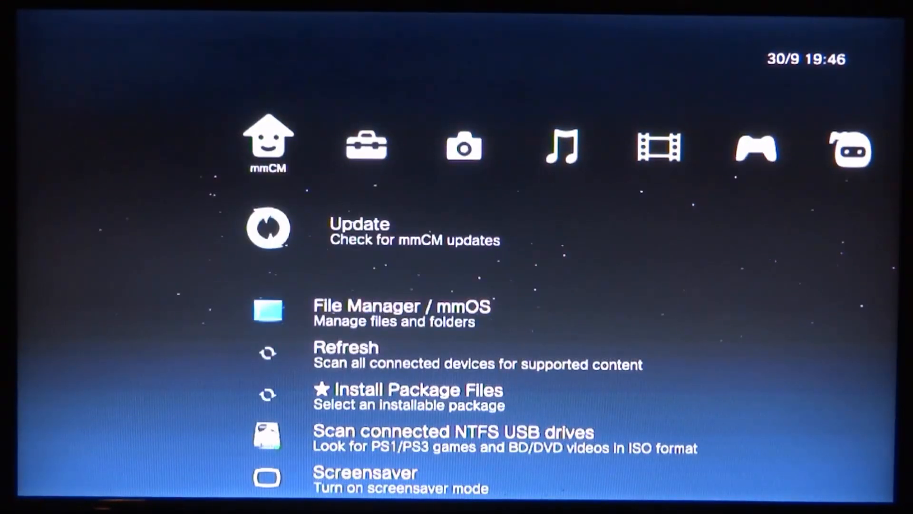